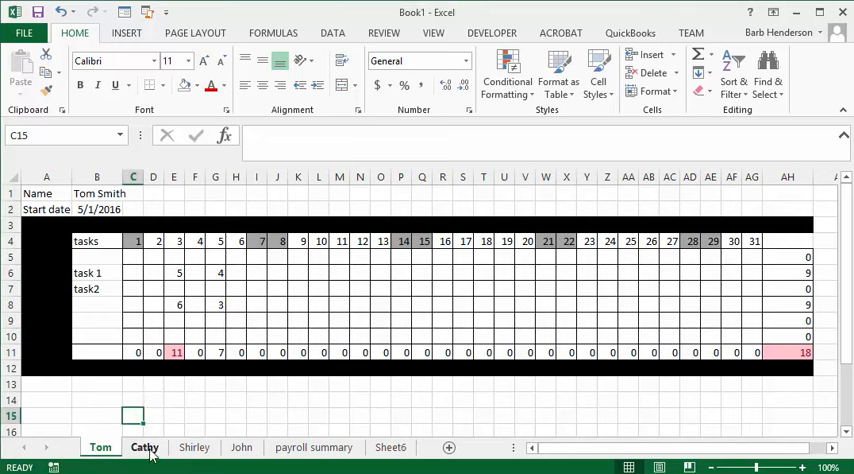
Look through Cathy's and Shirley's timesheets in turn
{"action": "left_click", "coordinate": [144, 447]}
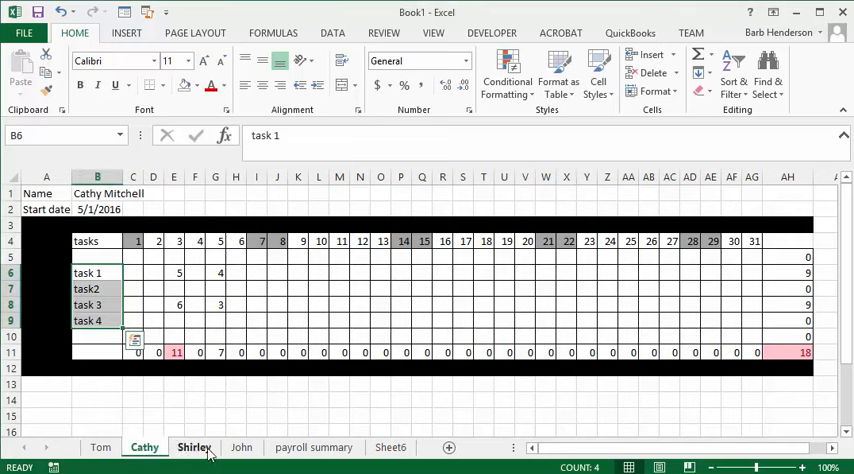
{"action": "left_click", "coordinate": [240, 447]}
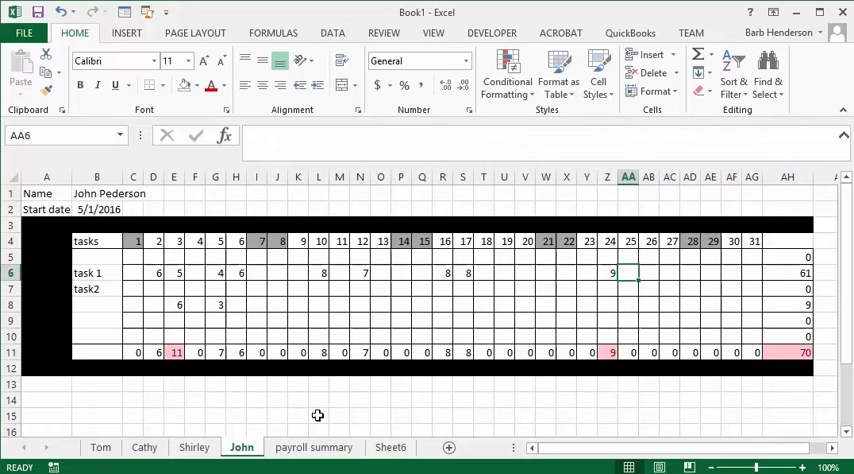
{"action": "mouse_move", "coordinate": [302, 413]}
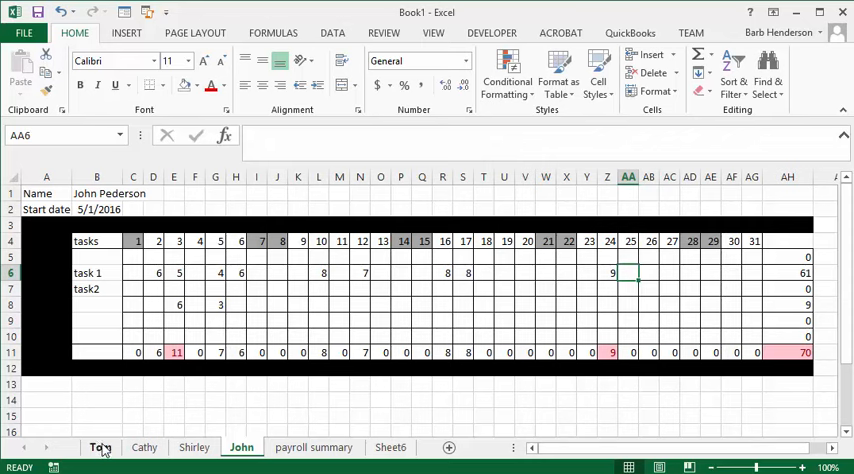
Copy Tom's start-date and day-number header rows B2:AG4
{"action": "left_click", "coordinate": [100, 447]}
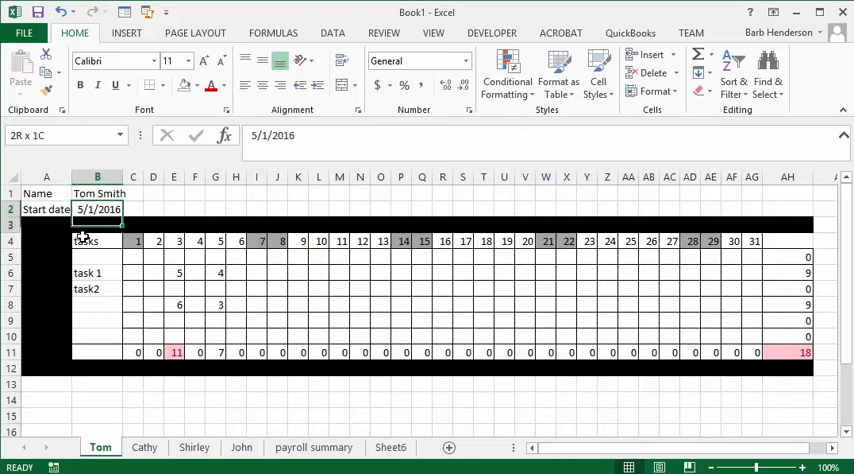
{"action": "left_click_drag", "start_coordinate": [97, 209], "coordinate": [256, 240]}
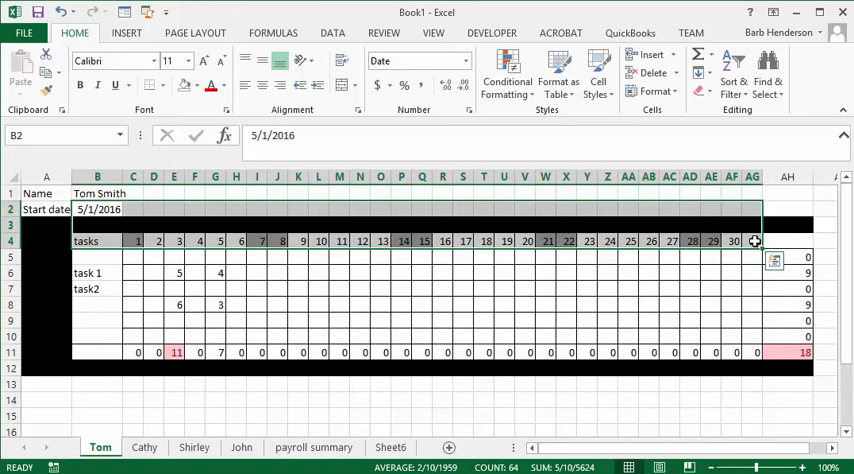
{"action": "key", "text": "ctrl+c"}
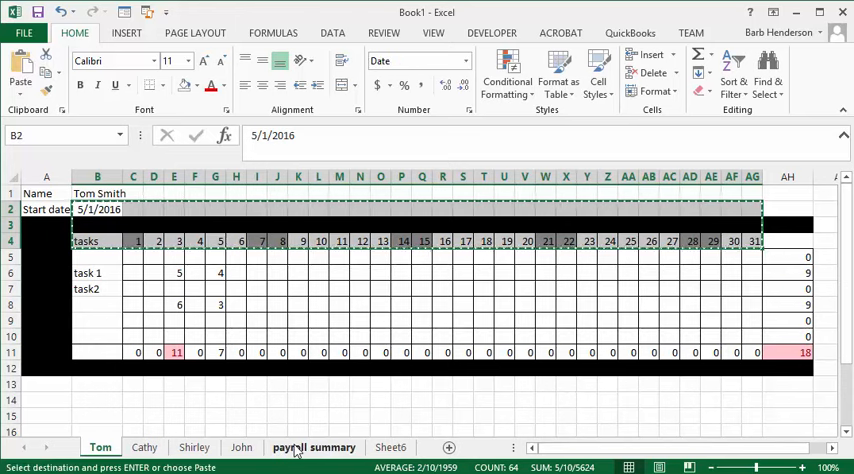
Paste the header rows at A2 on the payroll summary and relabel A4 'Days'
{"action": "left_click", "coordinate": [313, 447]}
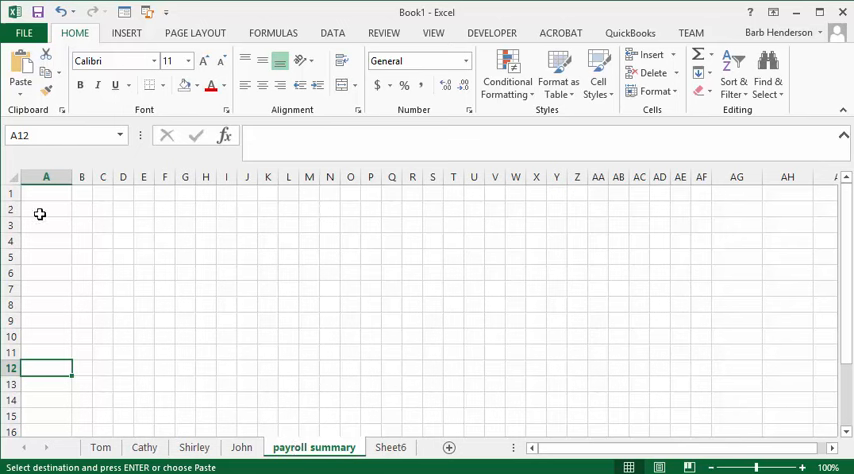
{"action": "left_click", "coordinate": [46, 209]}
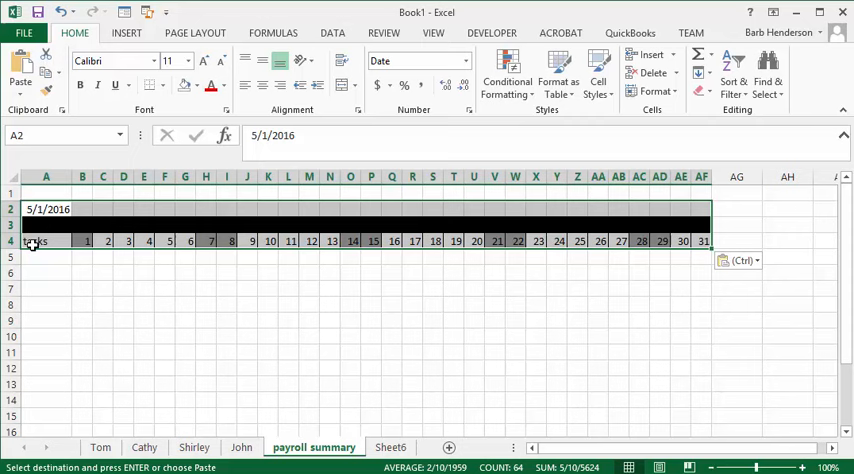
{"action": "left_click", "coordinate": [35, 241]}
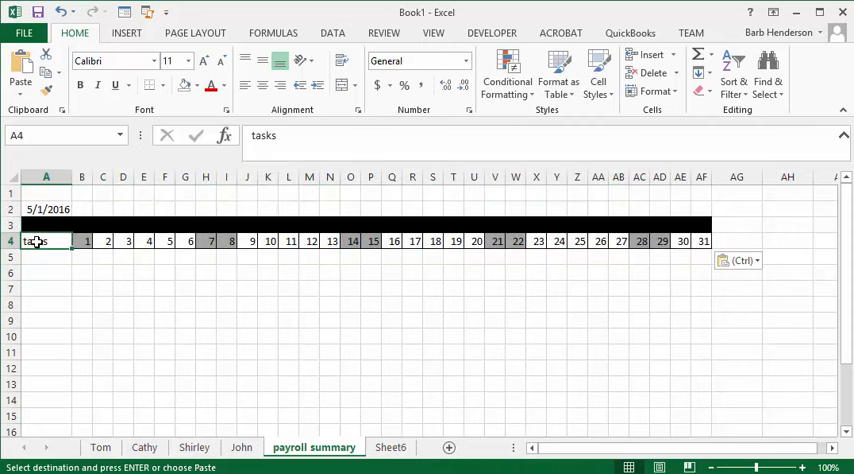
{"action": "type", "text": "Da"}
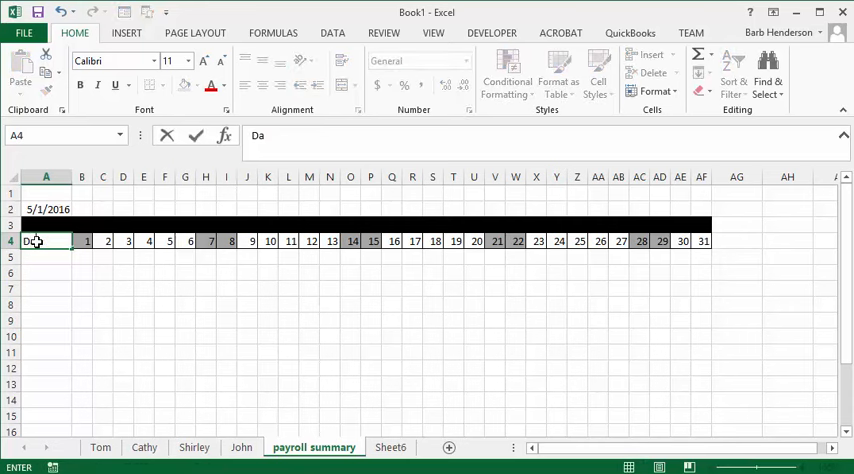
{"action": "type", "text": "ya"}
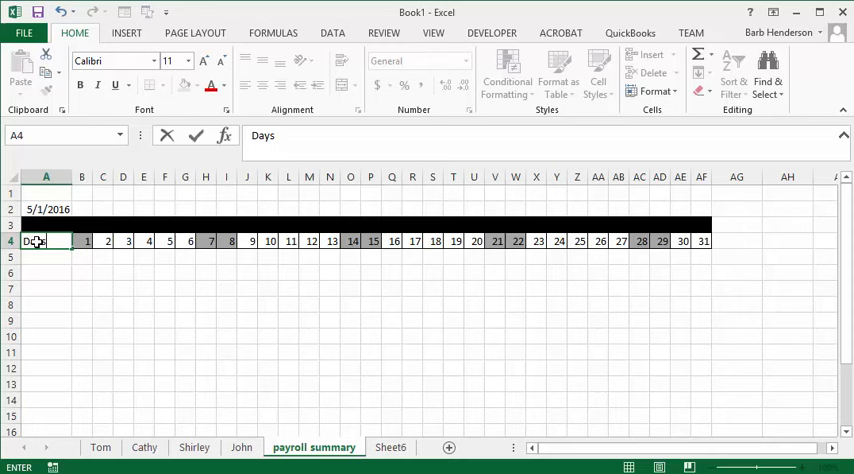
{"action": "key", "text": "Return"}
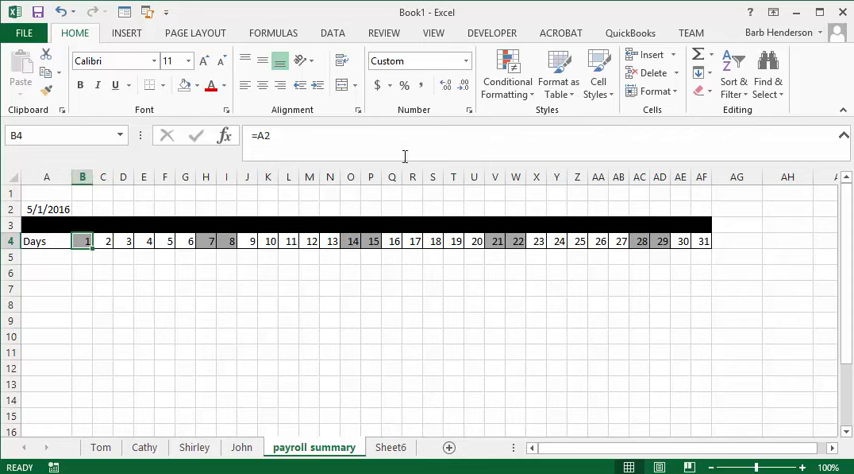
{"action": "mouse_move", "coordinate": [716, 166]}
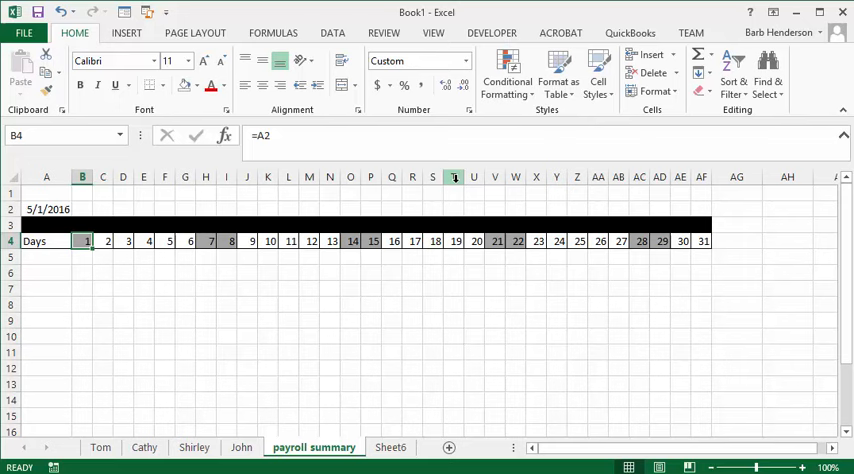
{"action": "right_click", "coordinate": [455, 177]}
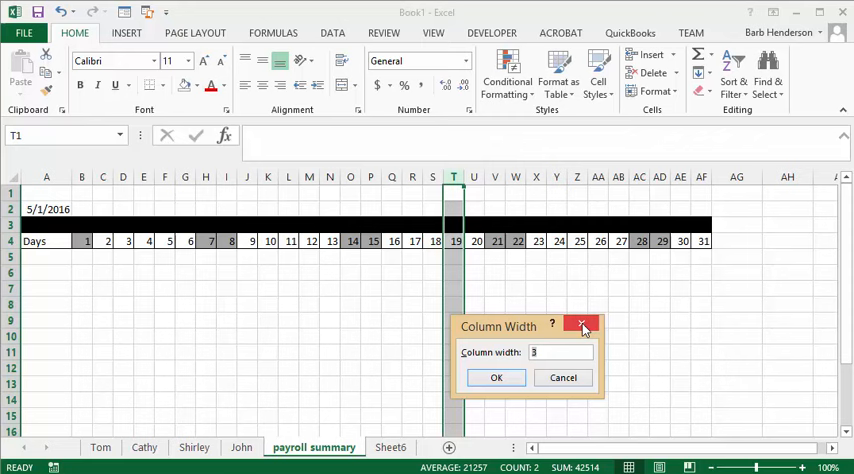
{"action": "left_click", "coordinate": [583, 327]}
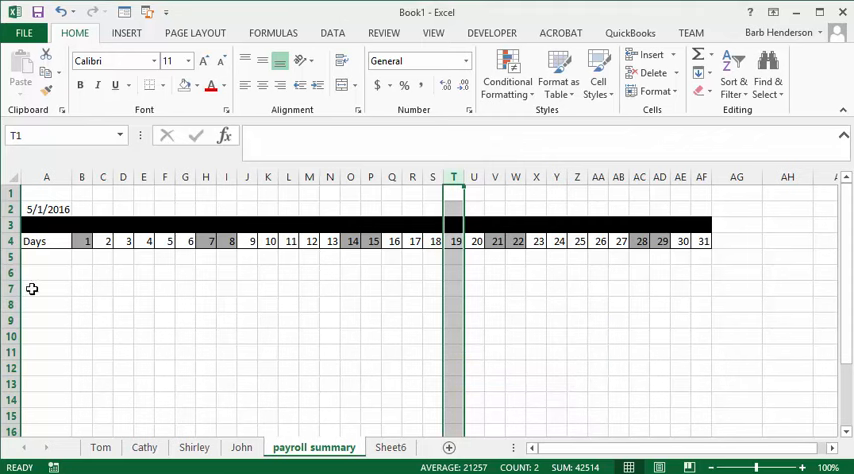
{"action": "left_click", "coordinate": [46, 257]}
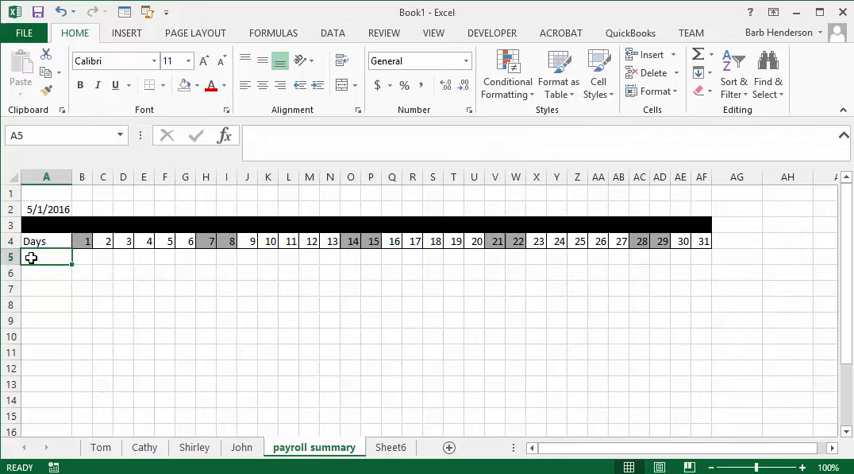
Add Tom's row linking B5 to =Tom!C11, filled across days 1–31 to AF5
{"action": "type", "text": "Tom"}
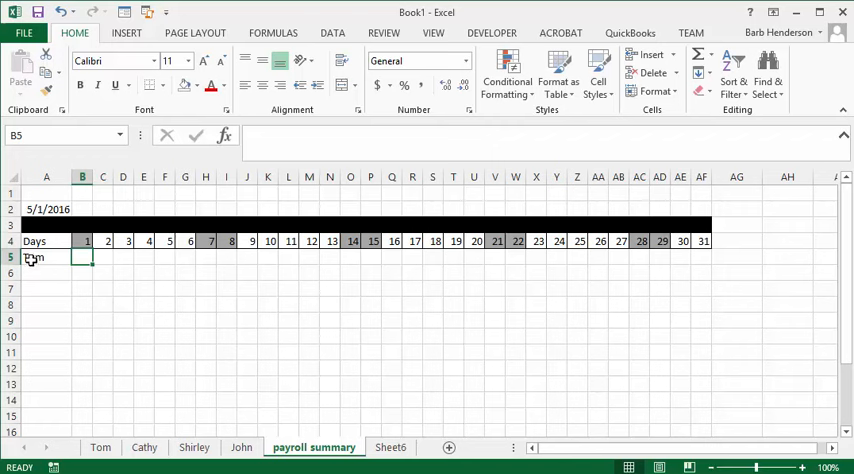
{"action": "type", "text": "=Tom!C11"}
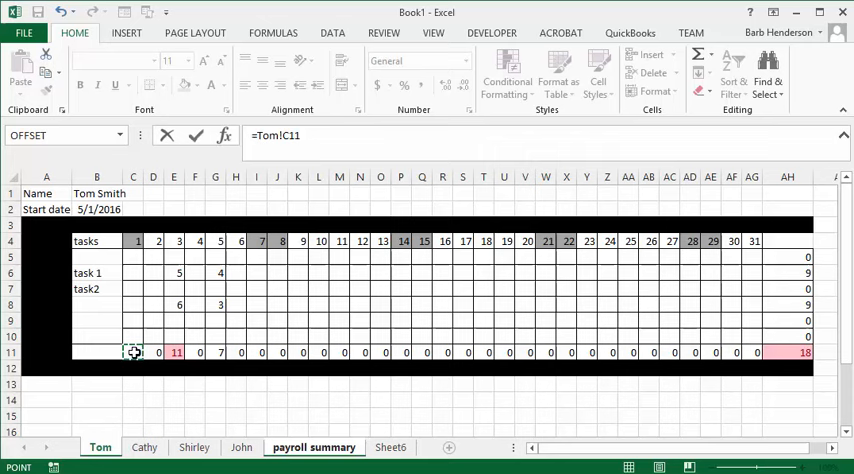
{"action": "left_click", "coordinate": [313, 447]}
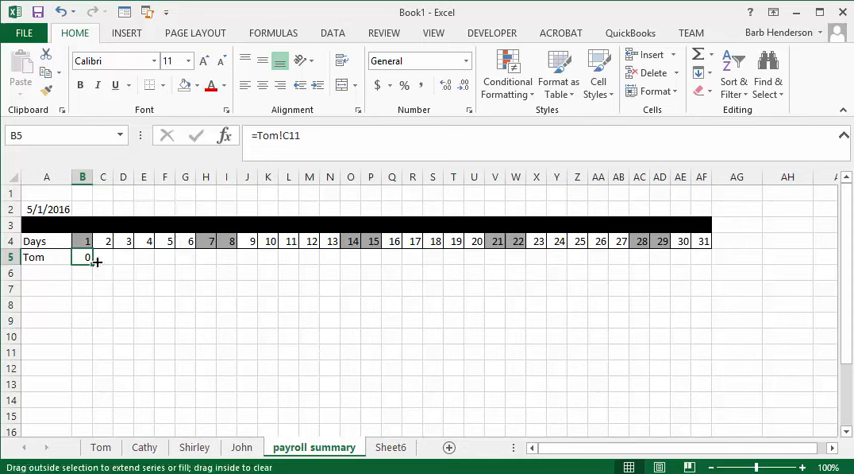
{"action": "left_click_drag", "start_coordinate": [95, 257], "coordinate": [393, 257]}
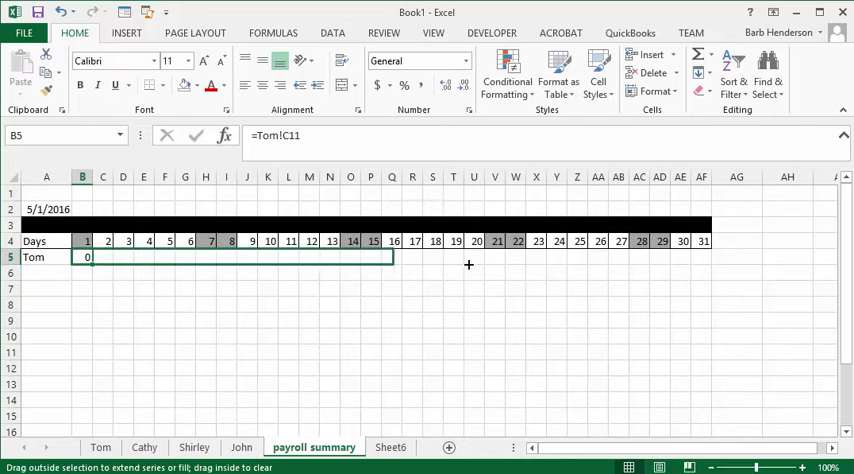
{"action": "left_click_drag", "start_coordinate": [394, 257], "coordinate": [712, 257]}
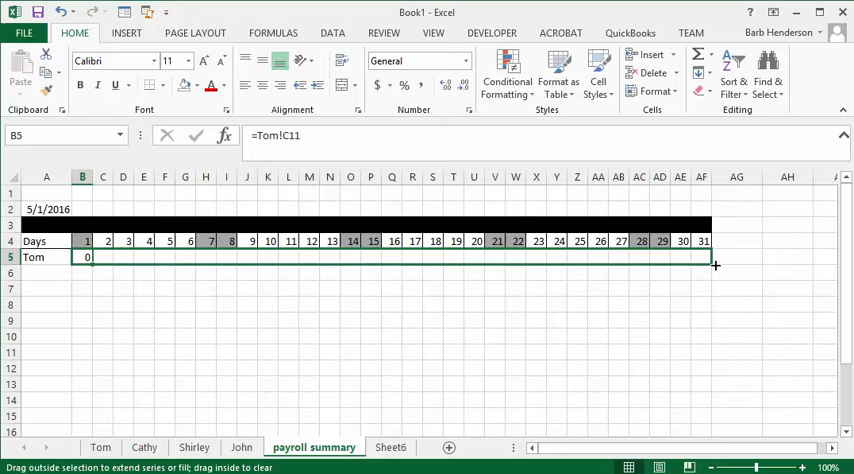
{"action": "left_click_drag", "start_coordinate": [715, 265], "coordinate": [705, 257]}
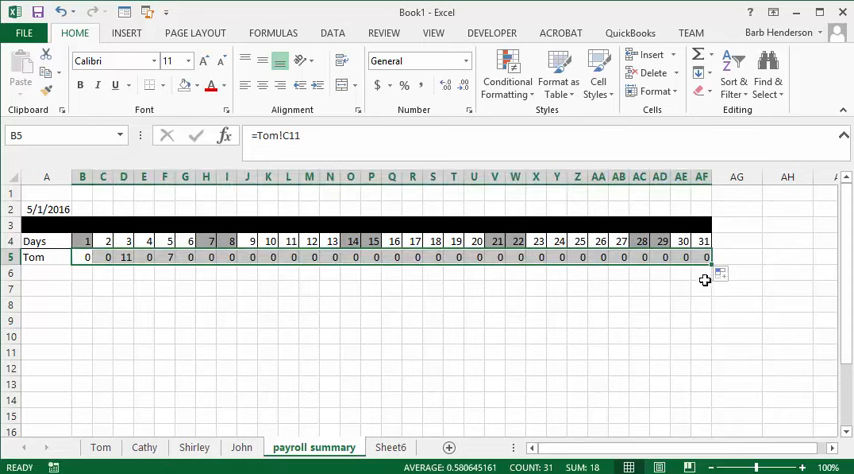
Total Tom's daily hours in AG5 with =SUM(B5:AF5), giving 18
{"action": "left_click", "coordinate": [737, 257]}
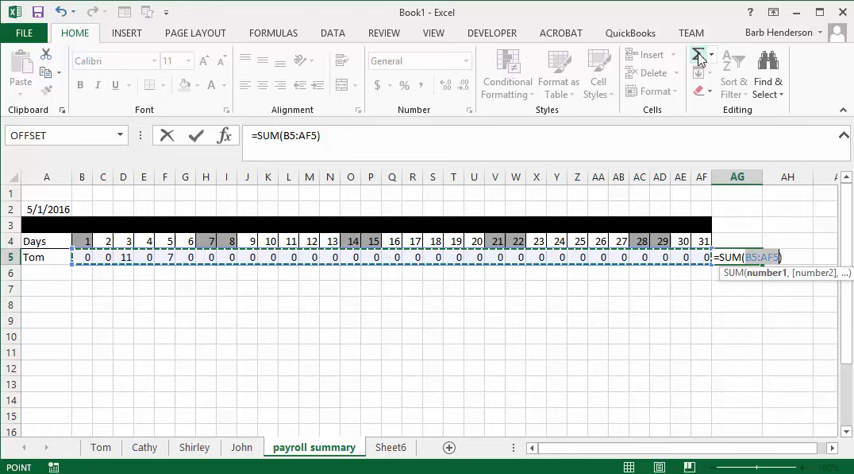
{"action": "key", "text": "Return"}
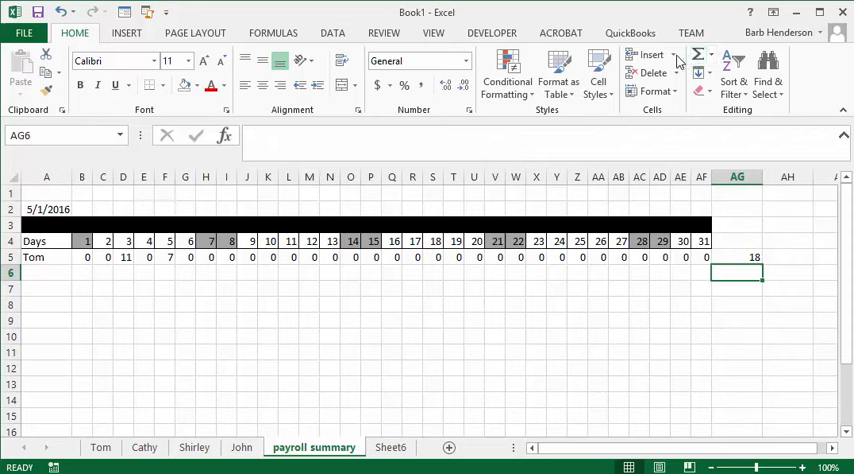
{"action": "mouse_move", "coordinate": [385, 419]}
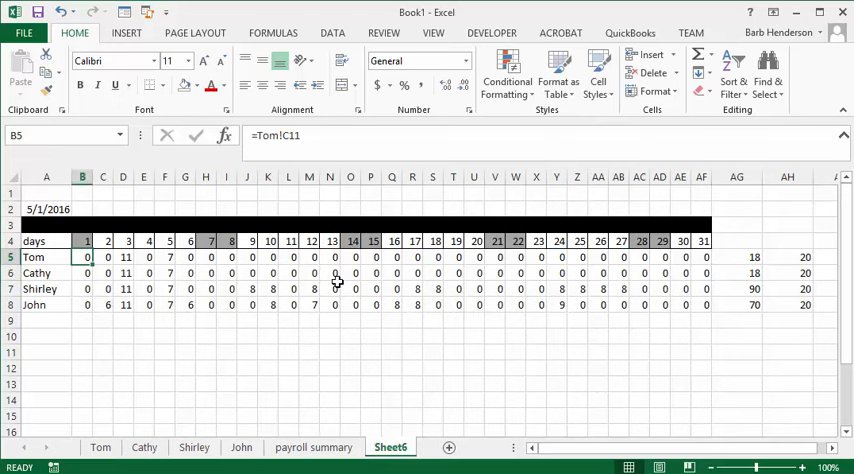
{"action": "mouse_move", "coordinate": [740, 303]}
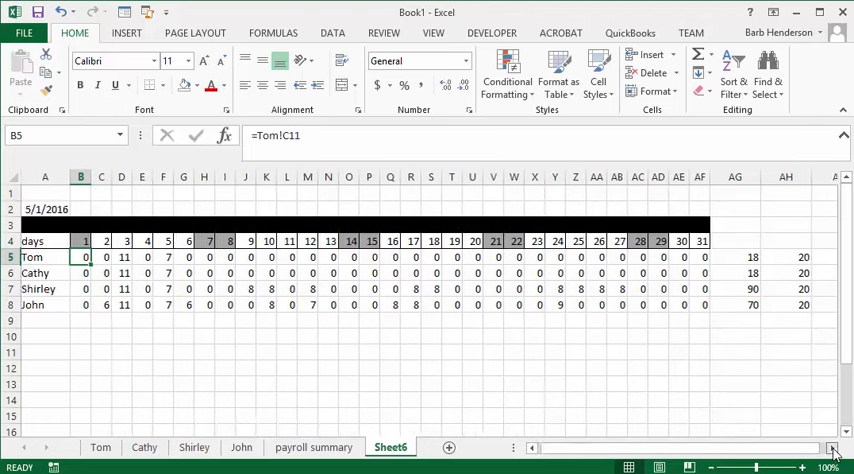
Scroll across Sheet6 to review the hours, rate 20 and pay columns
{"action": "scroll", "scroll_direction": "right", "scroll_amount": 3}
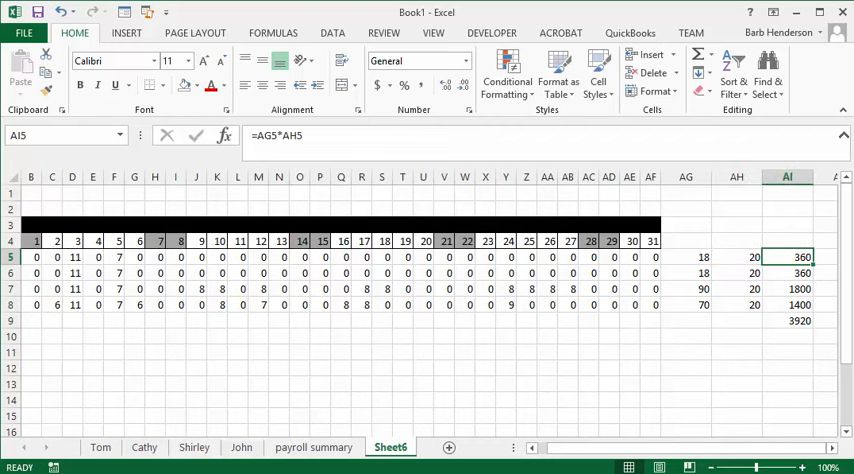
{"action": "scroll", "scroll_direction": "left", "scroll_amount": 3}
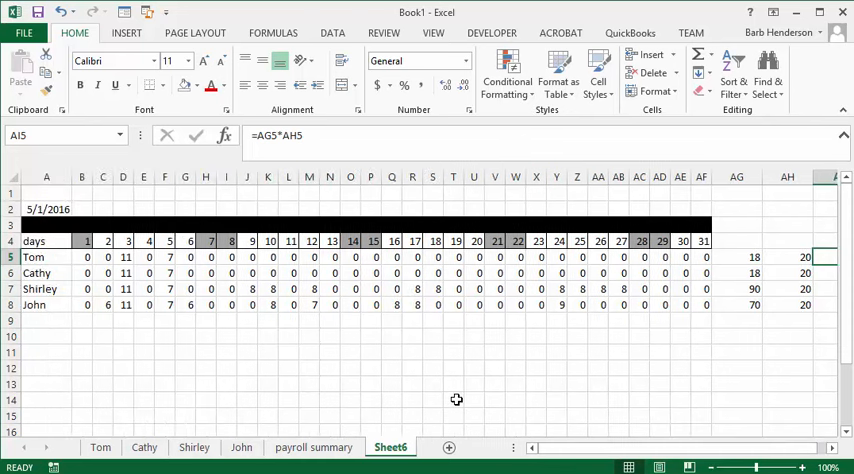
{"action": "mouse_move", "coordinate": [469, 396]}
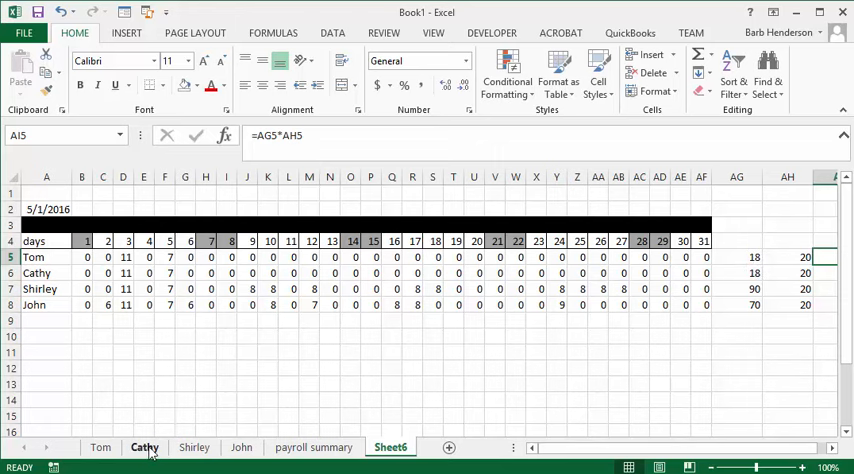
Enter 8 hours of task2 on Cathy's timesheet for days 10–12 and 17–19
{"action": "left_click", "coordinate": [144, 447]}
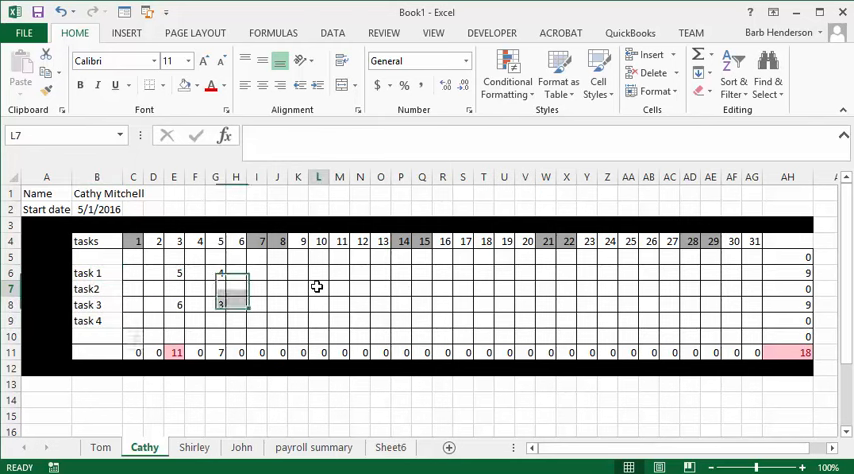
{"action": "left_click", "coordinate": [318, 287]}
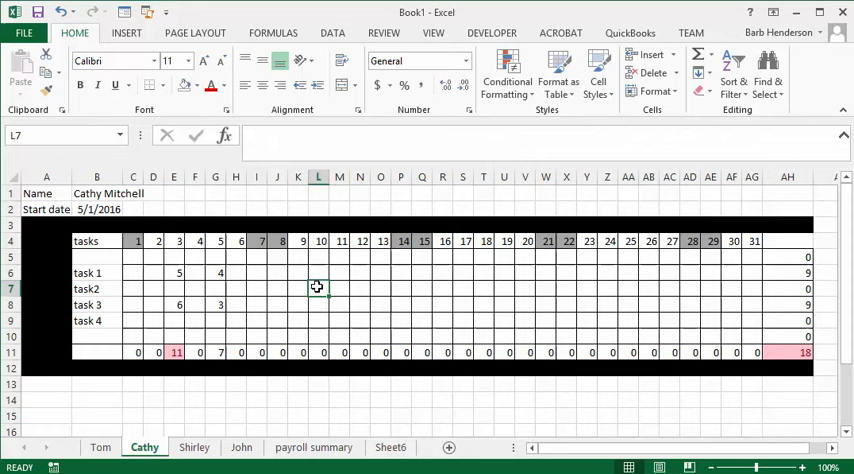
{"action": "type", "text": "8"}
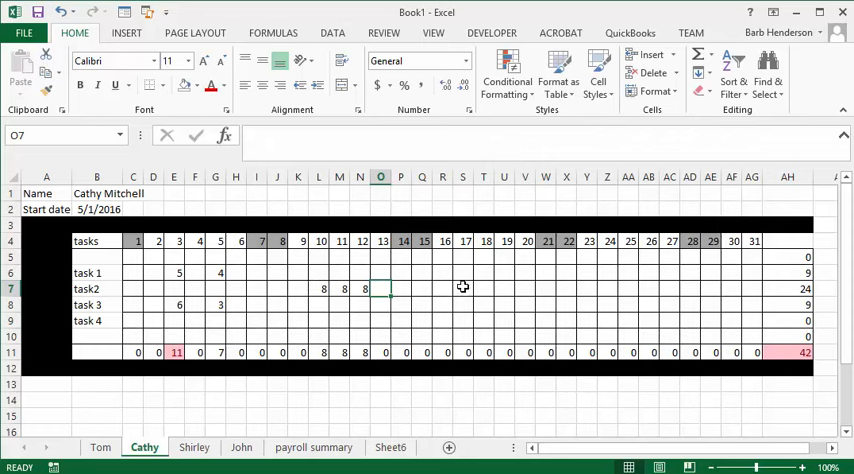
{"action": "left_click", "coordinate": [462, 289]}
{"action": "type", "text": "8"}
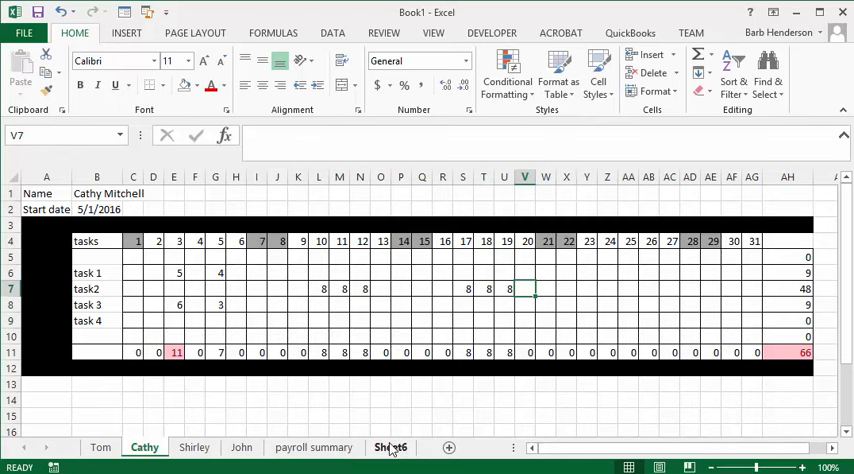
On Sheet6, check Cathy's updated total of 66 hours in AG6
{"action": "left_click", "coordinate": [390, 447]}
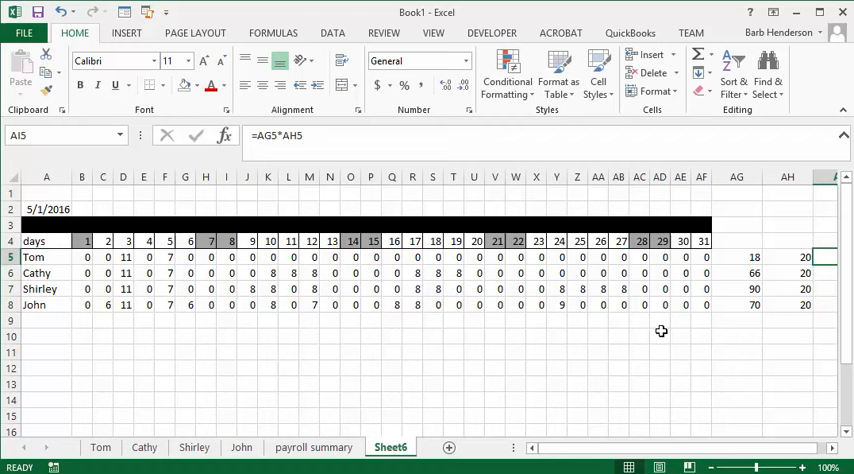
{"action": "left_click", "coordinate": [737, 273]}
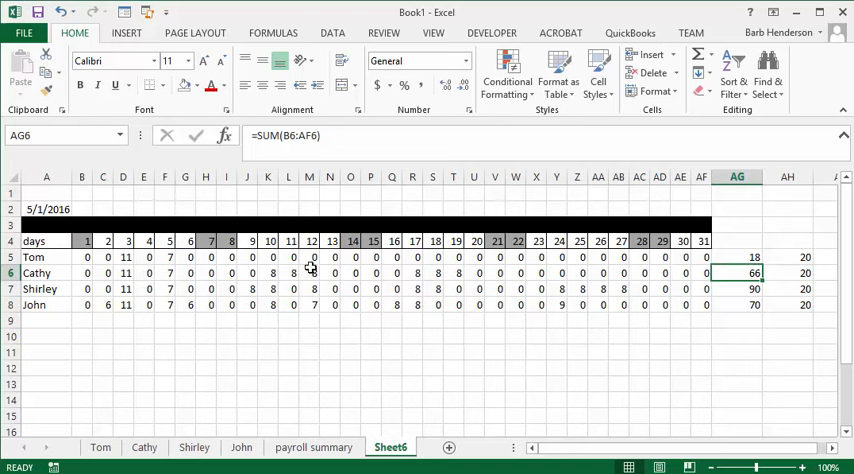
{"action": "mouse_move", "coordinate": [568, 260]}
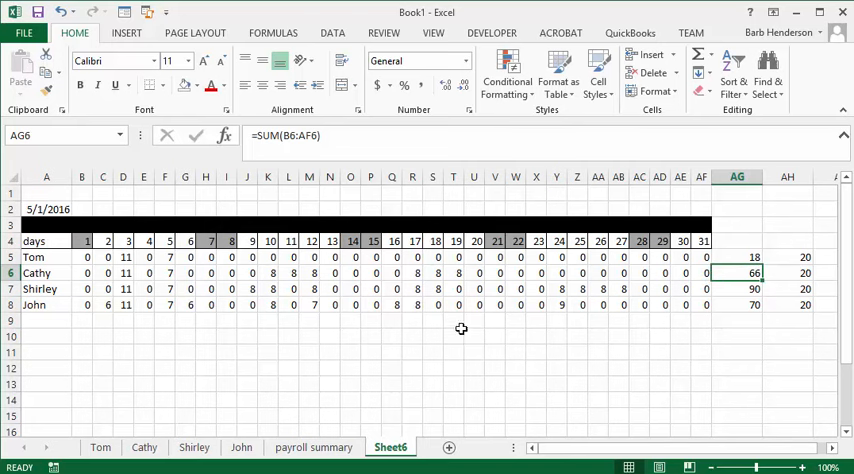
{"action": "mouse_move", "coordinate": [369, 357]}
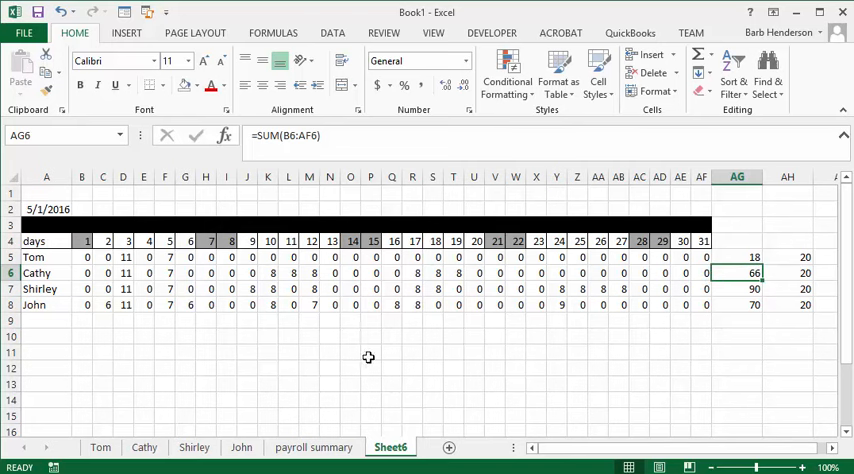